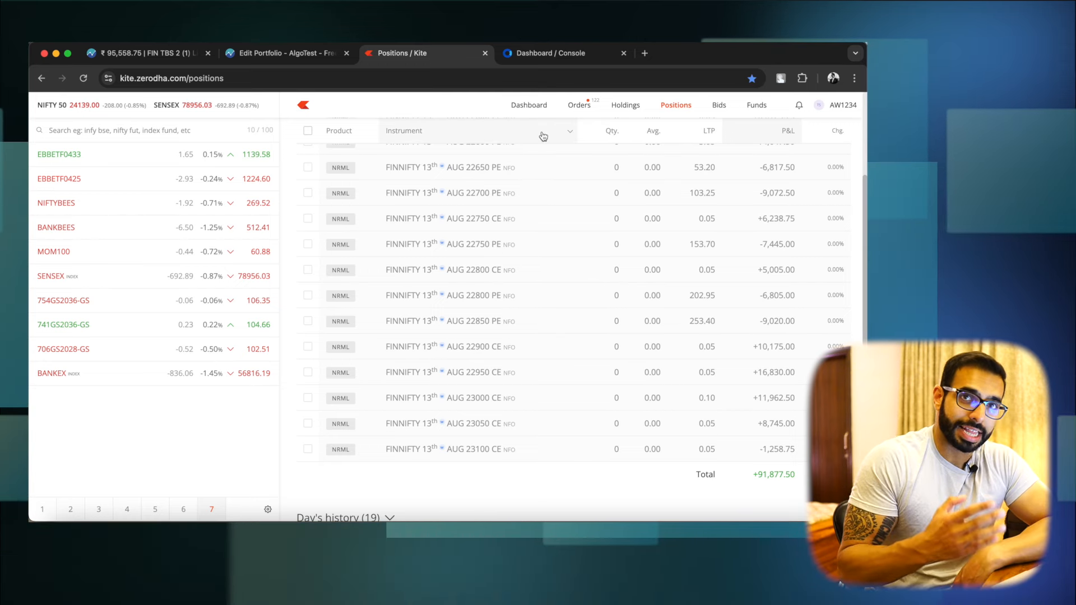
# - Open the Console P&L report and set its date range to 1–10 August 2024
pyautogui.click(549, 52)
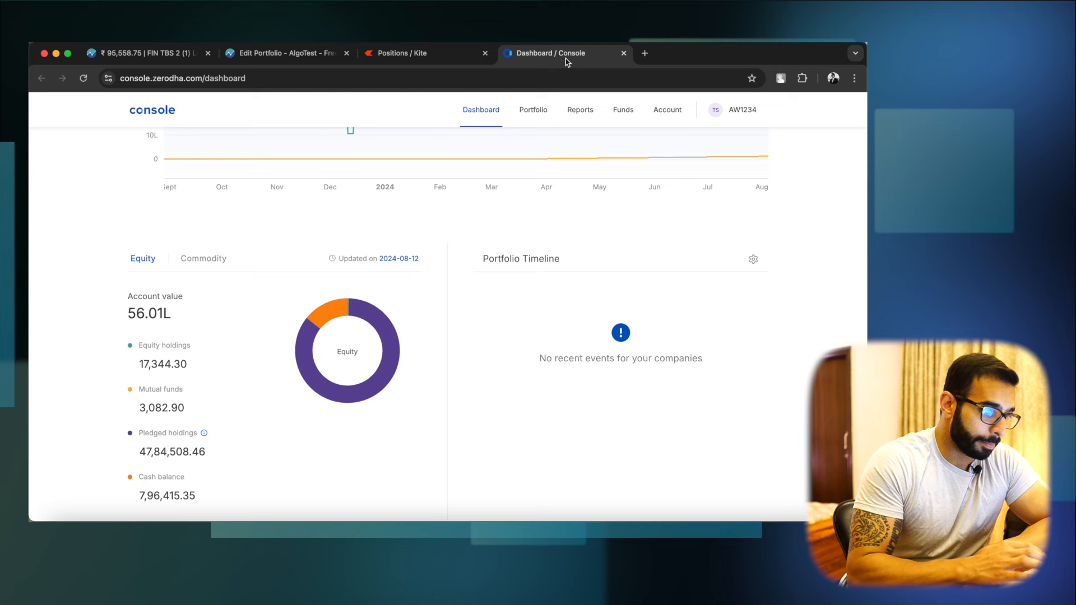
pyautogui.click(579, 110)
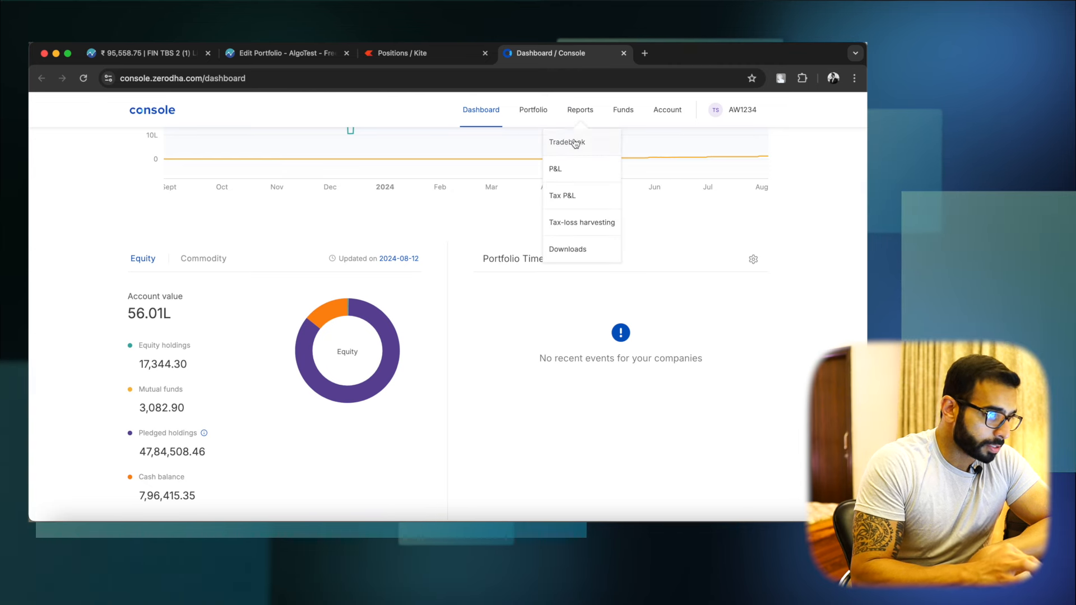
pyautogui.click(554, 168)
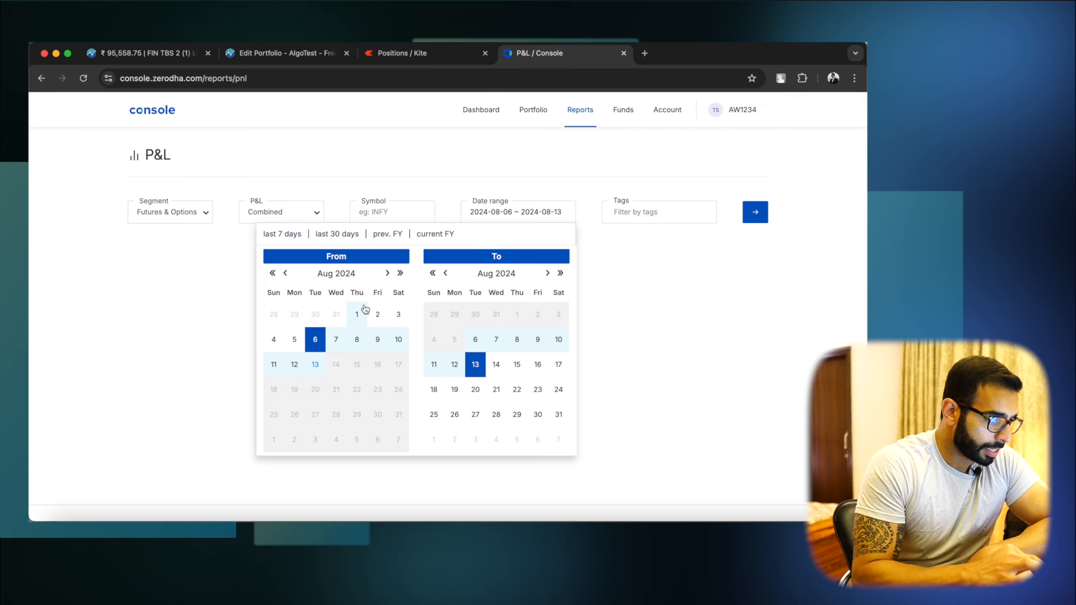
pyautogui.click(356, 314)
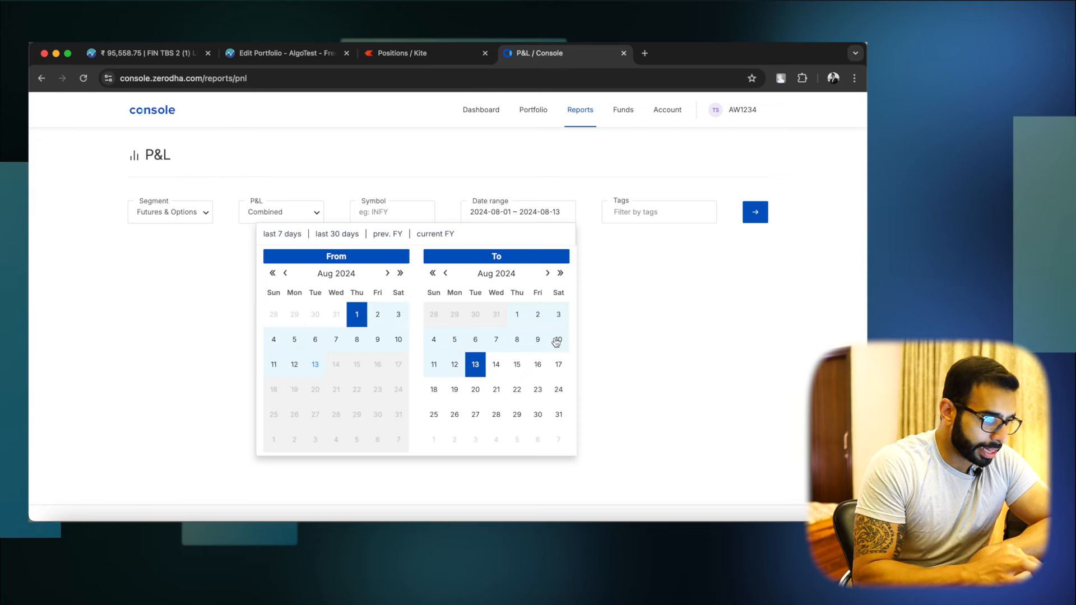
pyautogui.click(558, 339)
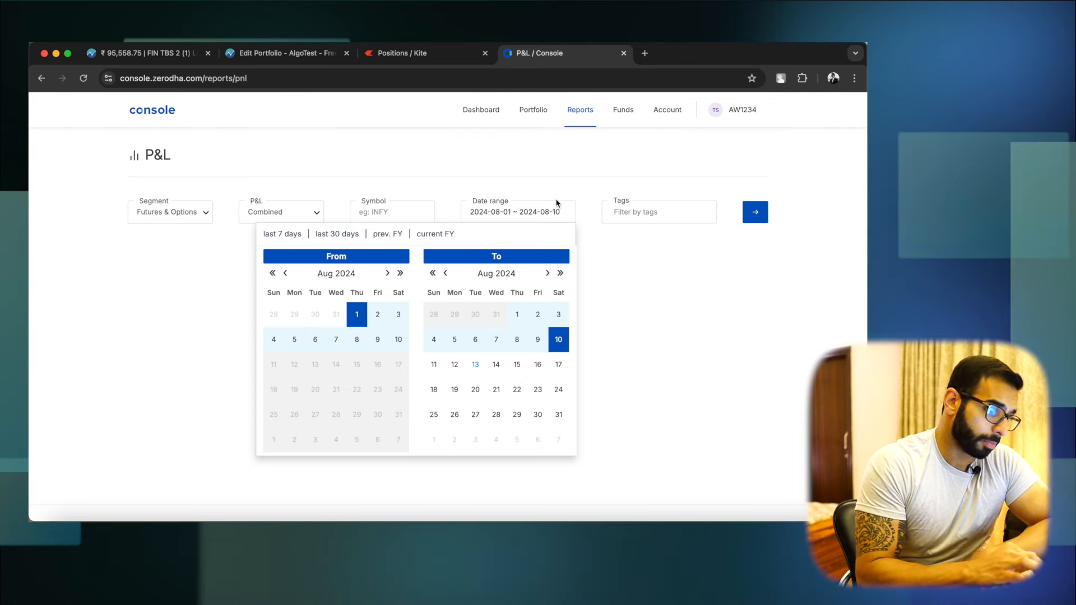
# - Load the 1–10 August F&O P&L: realised +2.07L, charges 10.79k, net +1.96L
pyautogui.click(754, 211)
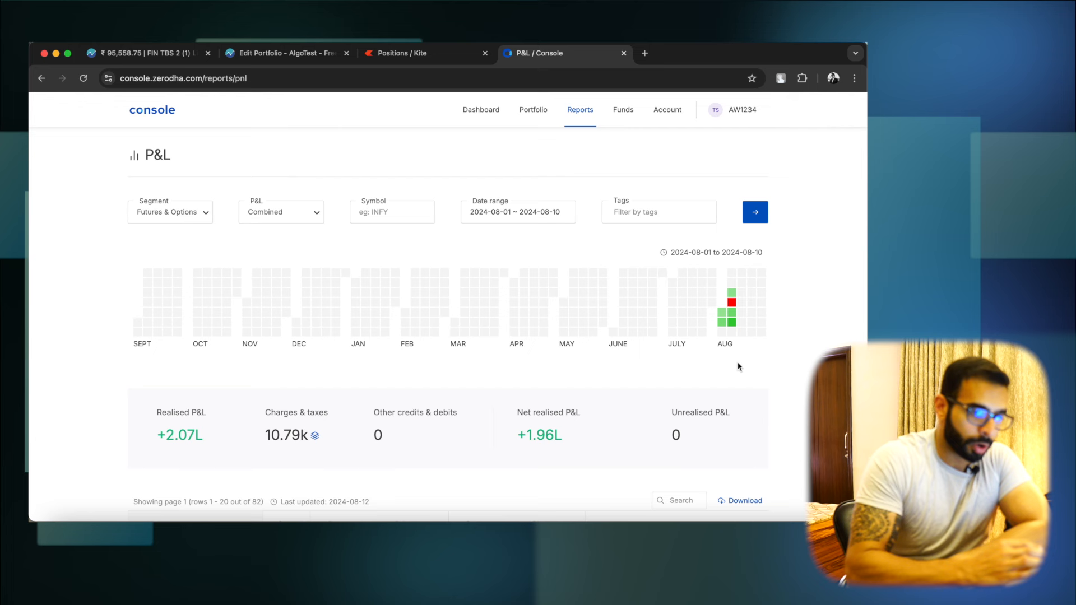
pyautogui.moveTo(726, 317)
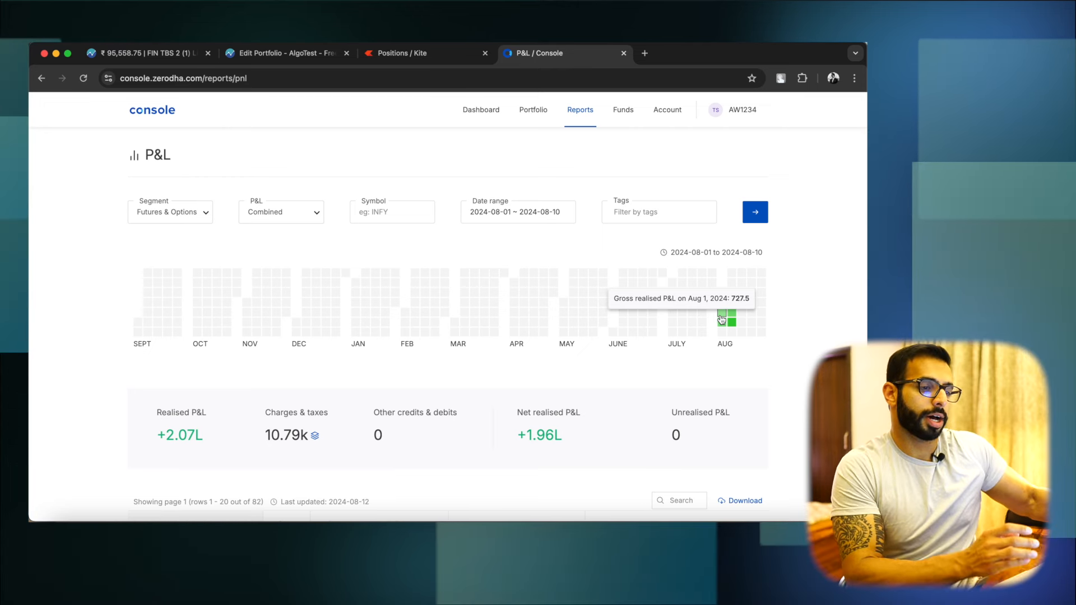
pyautogui.moveTo(724, 326)
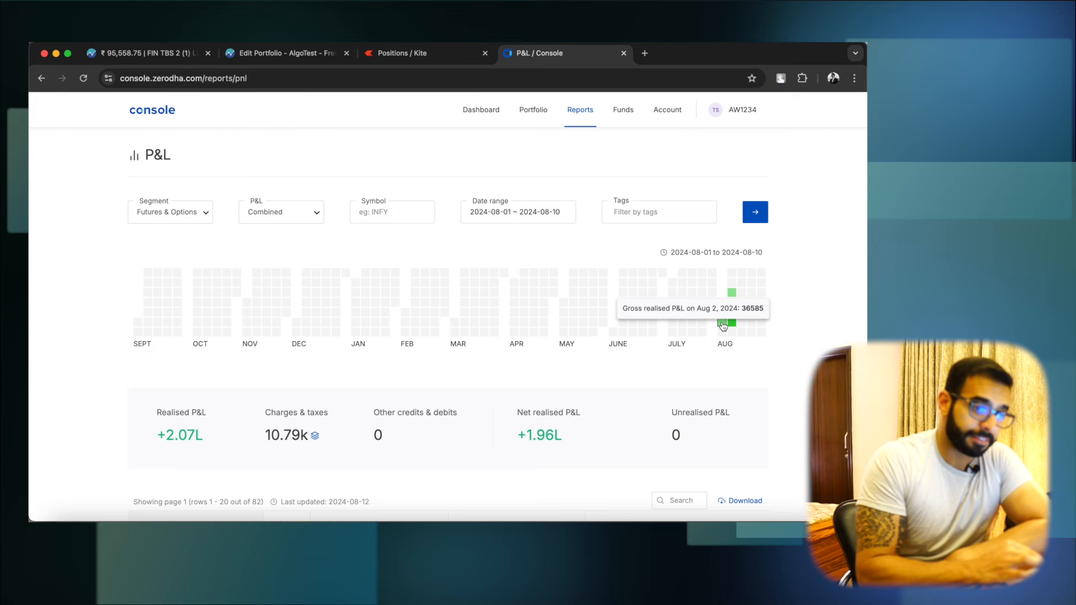
pyautogui.moveTo(712, 302)
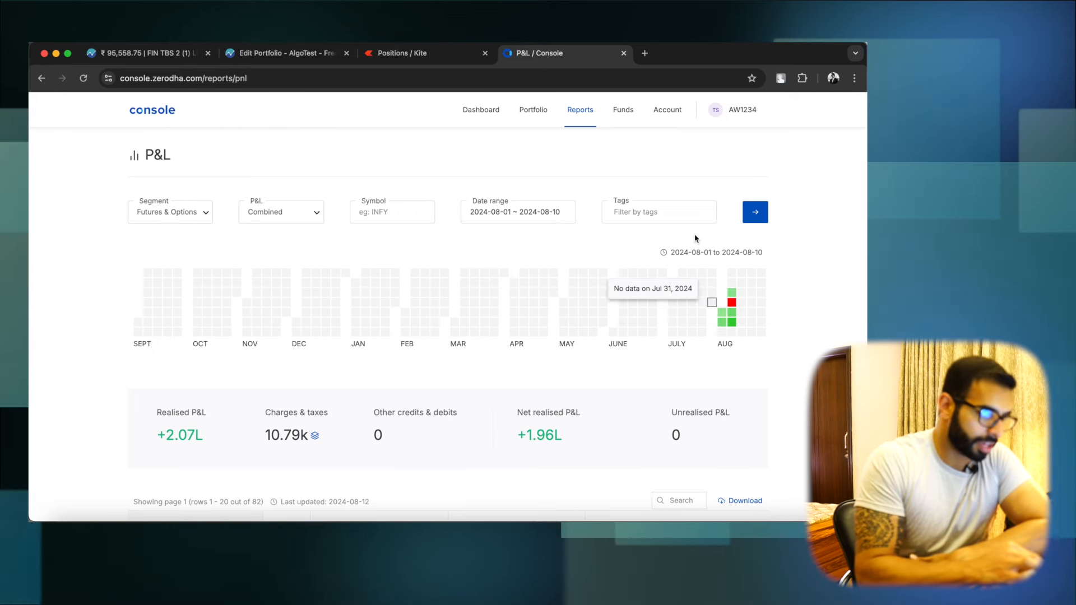
# - Bring up the SENSEX 15-minute Kite chart spanning late July to early August
pyautogui.click(403, 53)
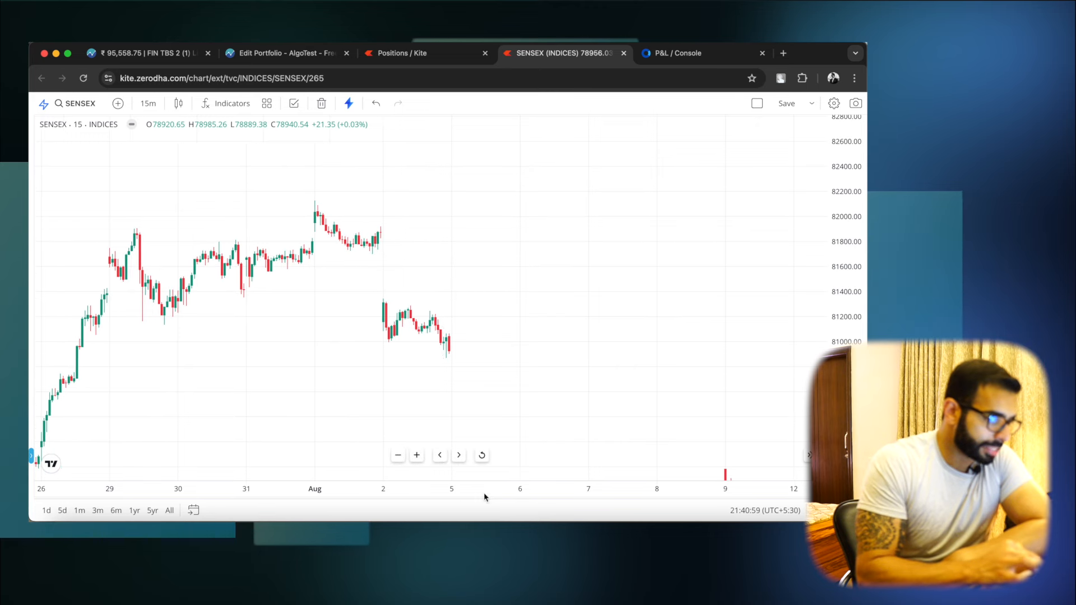
pyautogui.moveTo(31, 456)
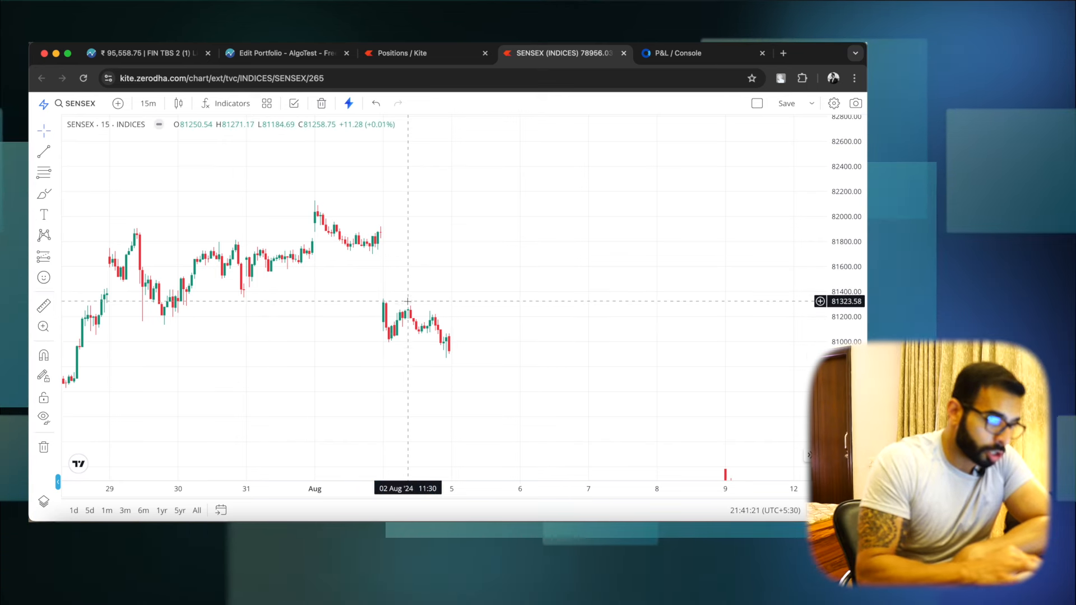
pyautogui.moveTo(401, 312)
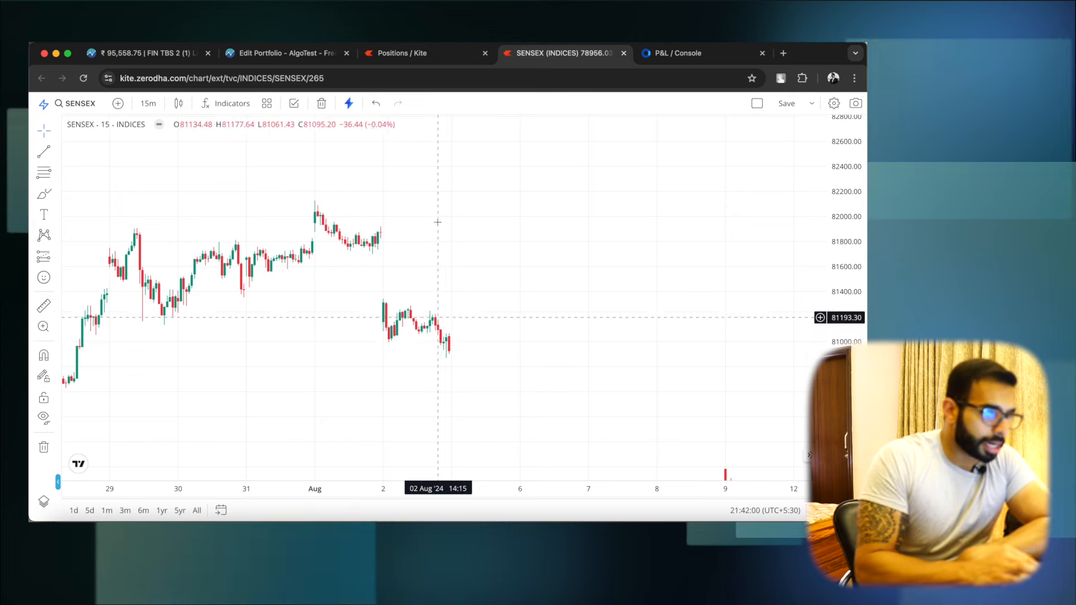
# - Go back to the Console tab showing the 1–10 August P&L heatmap
pyautogui.click(678, 53)
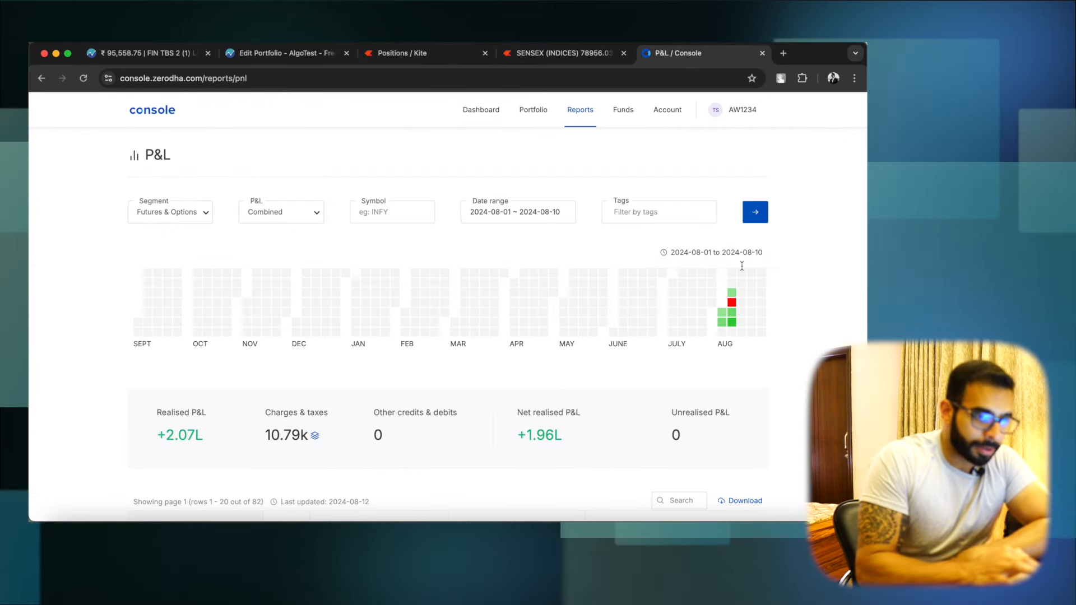
pyautogui.moveTo(725, 324)
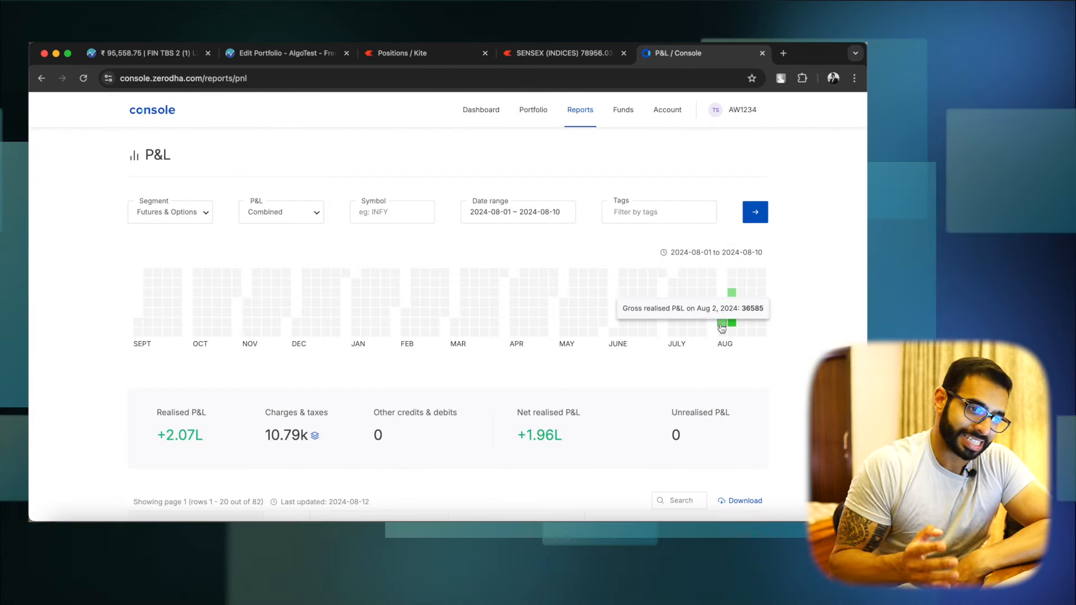
pyautogui.moveTo(733, 284)
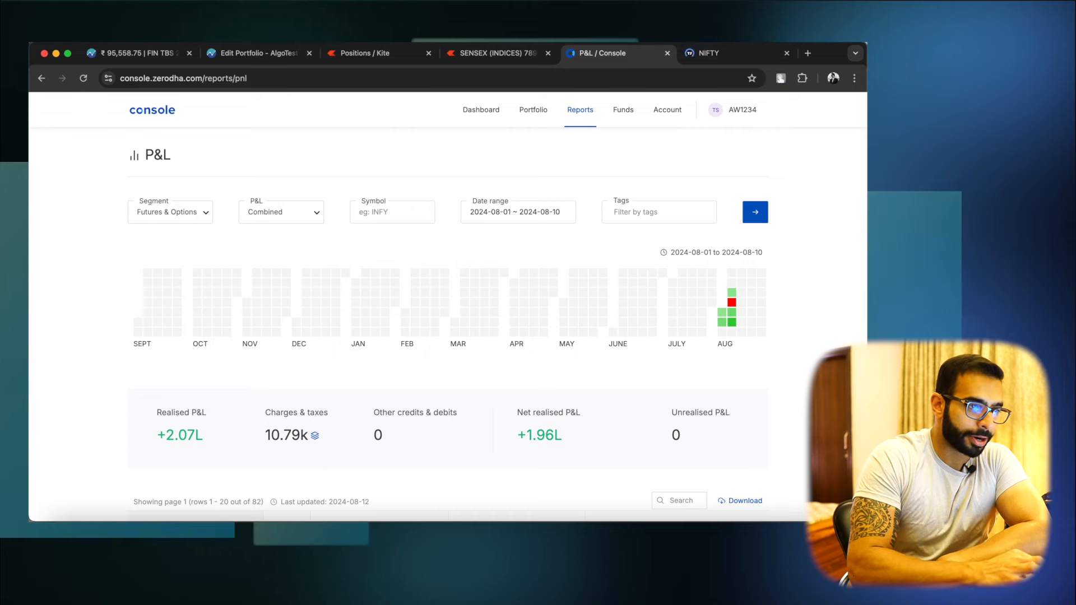
pyautogui.click(709, 53)
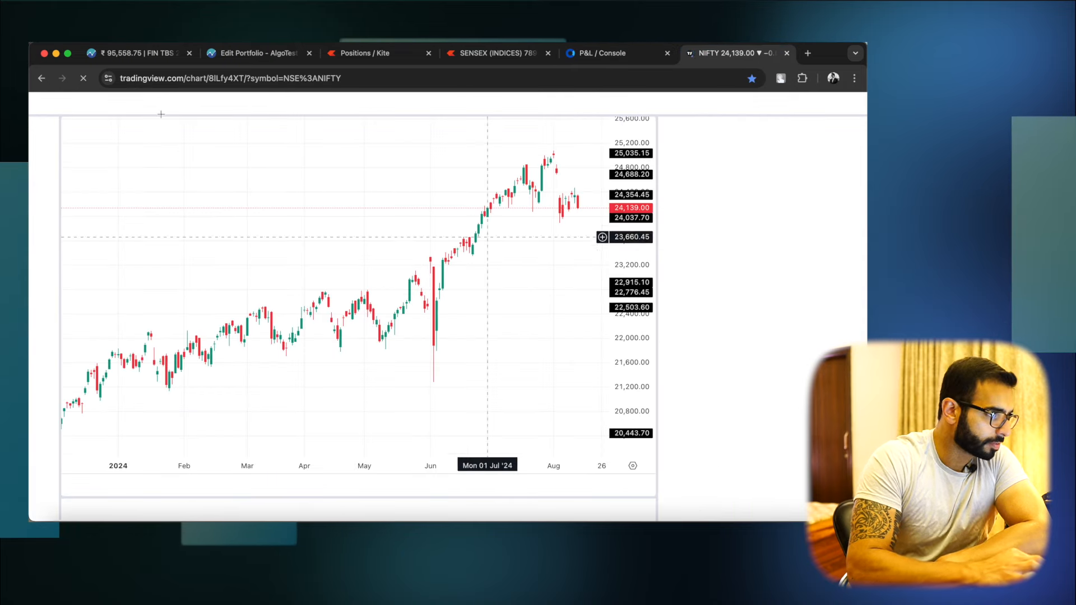
pyautogui.click(693, 226)
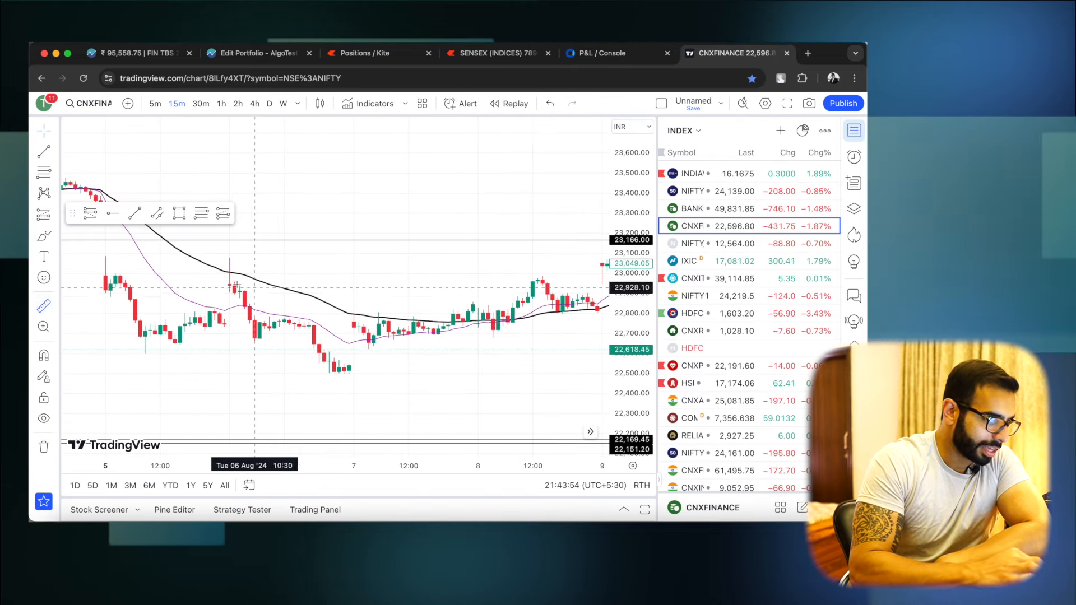
pyautogui.moveTo(237, 285); pyautogui.dragTo(347, 370)
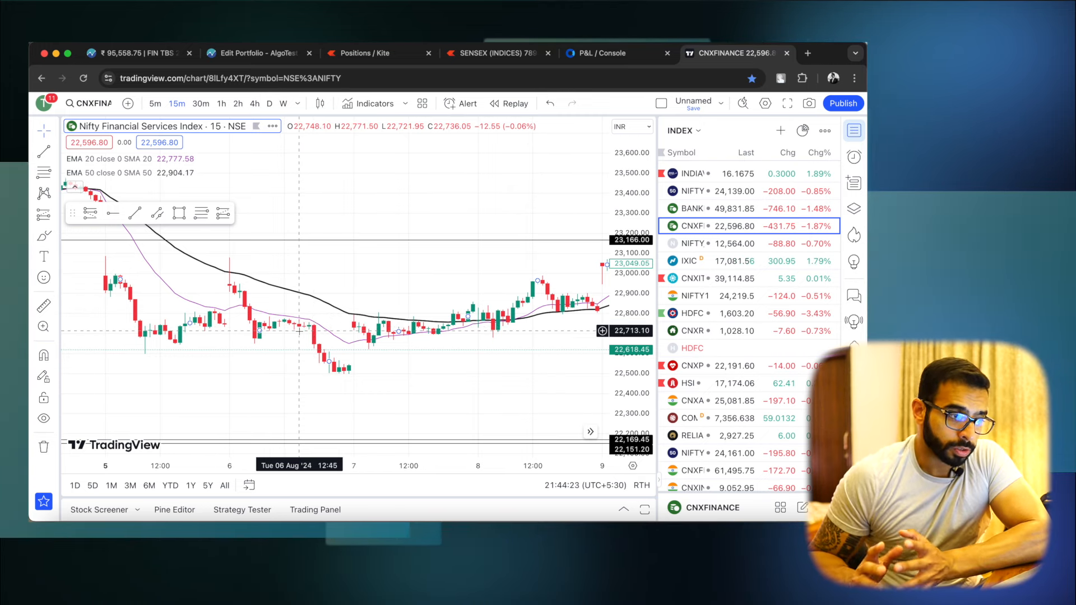
pyautogui.moveTo(235, 306)
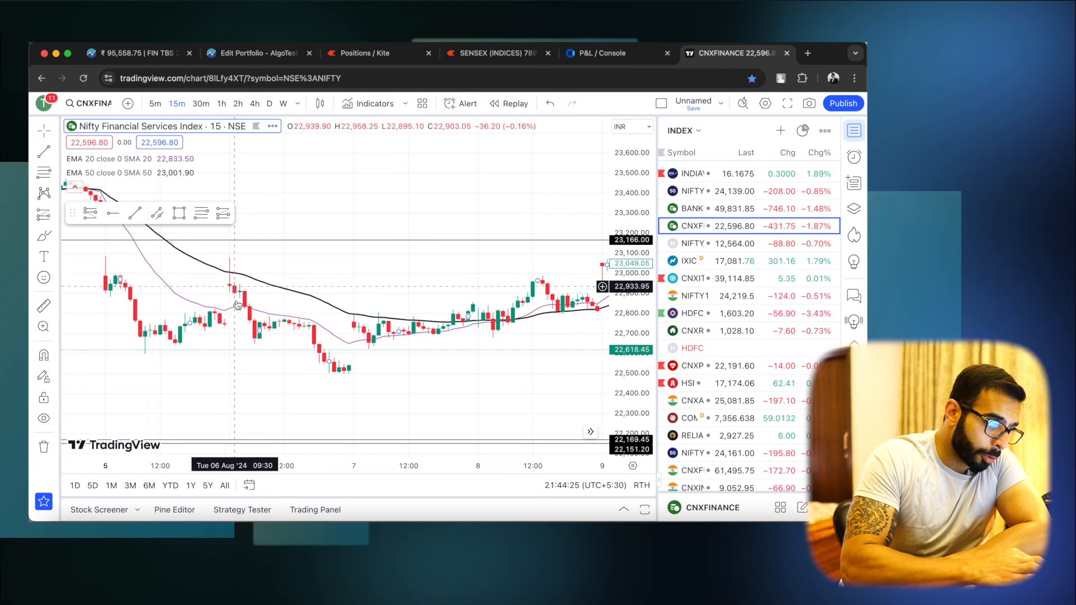
pyautogui.moveTo(259, 313)
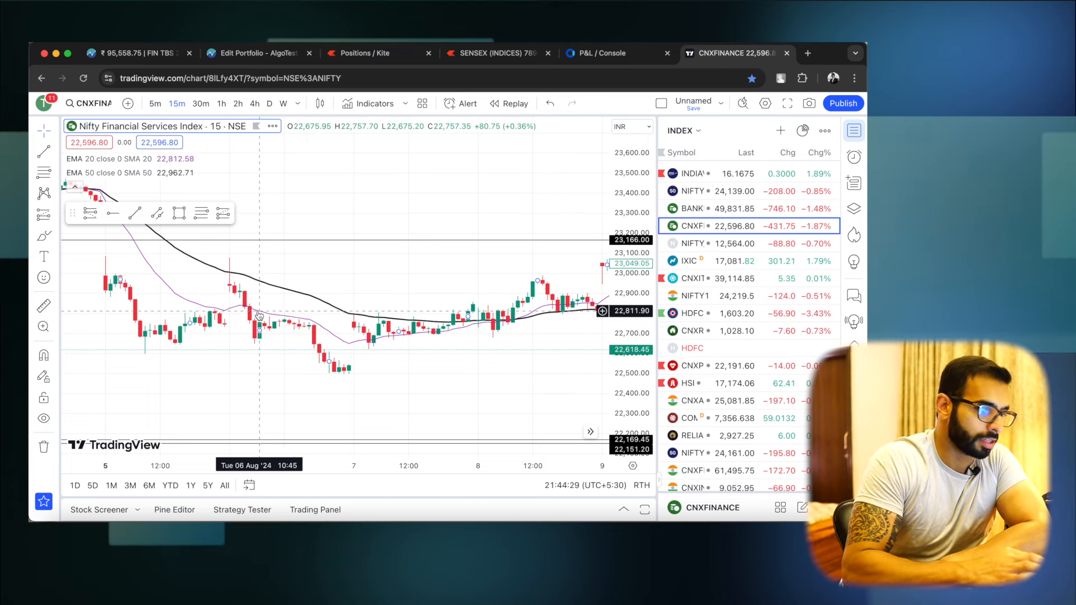
pyautogui.moveTo(293, 328)
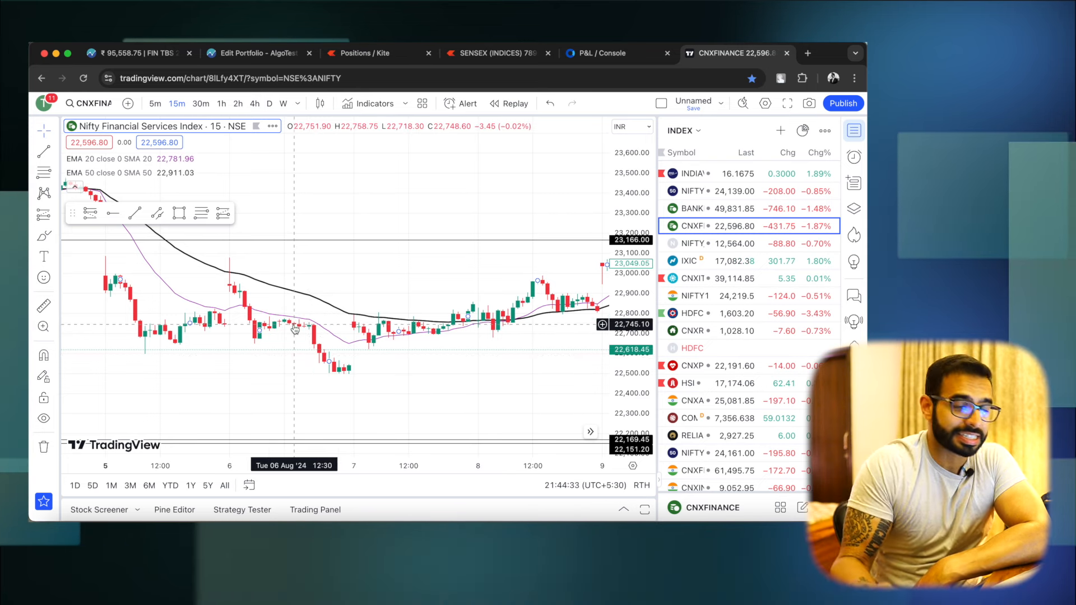
pyautogui.moveTo(311, 334)
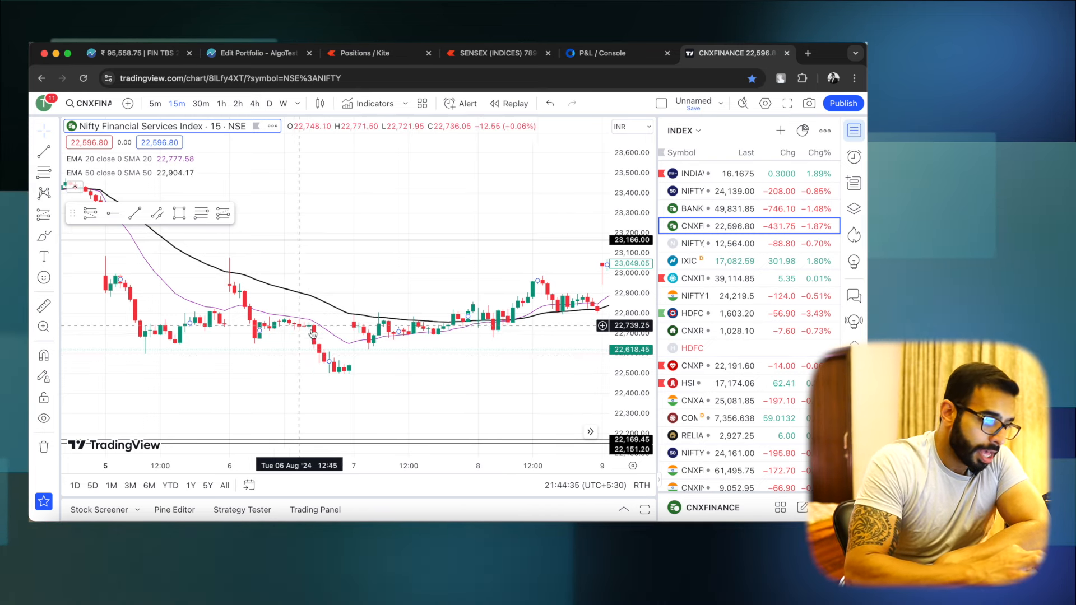
pyautogui.moveTo(315, 336)
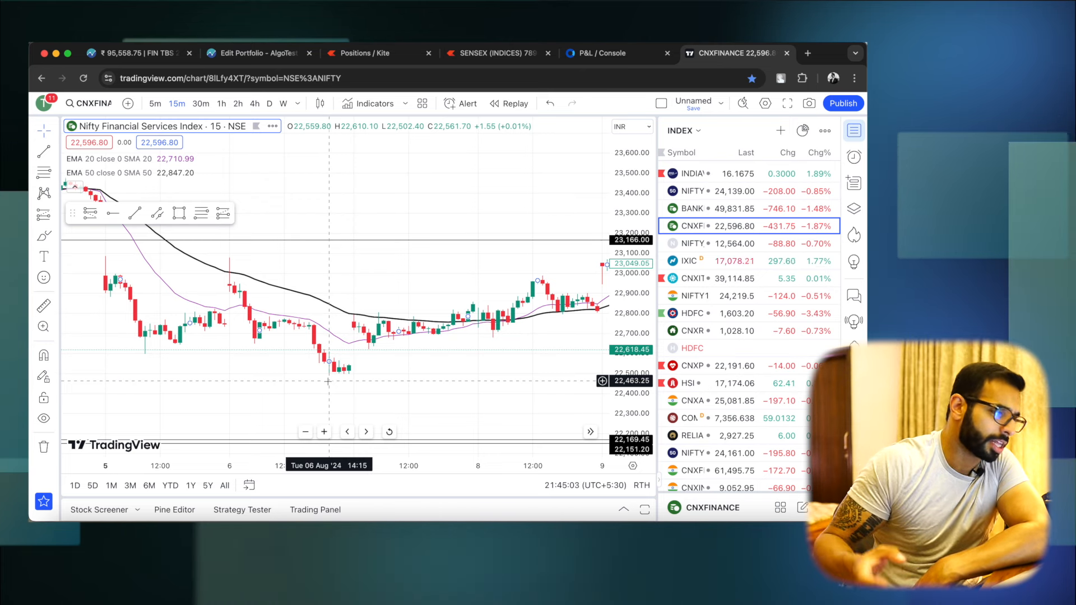
# - Check 6 Aug (+10,333.75) and 7 Aug (−20,164.5) P&L, then return to TradingView
pyautogui.click(604, 53)
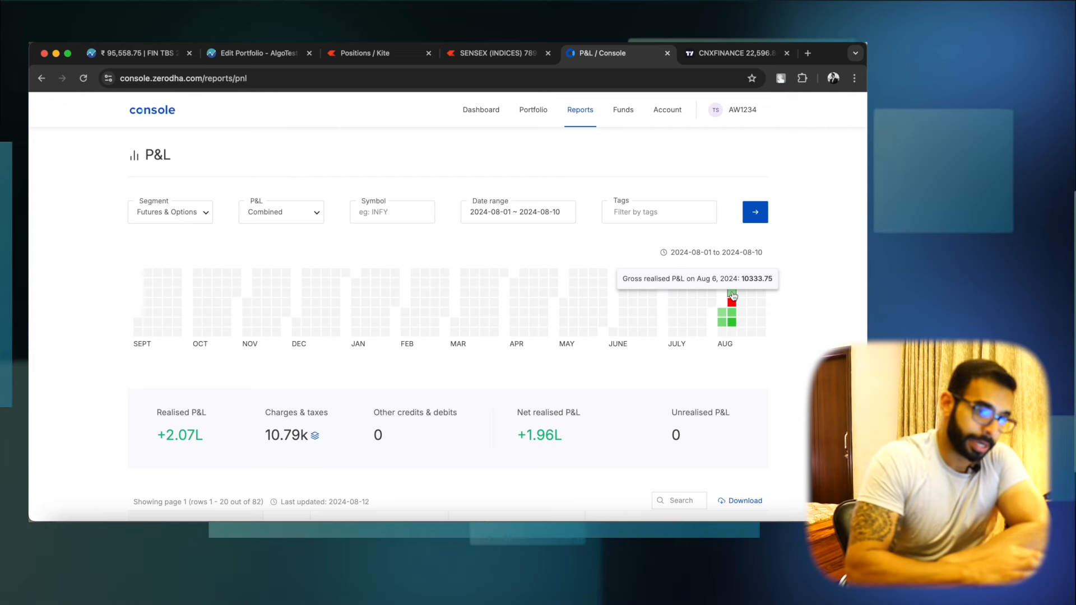
pyautogui.moveTo(732, 307)
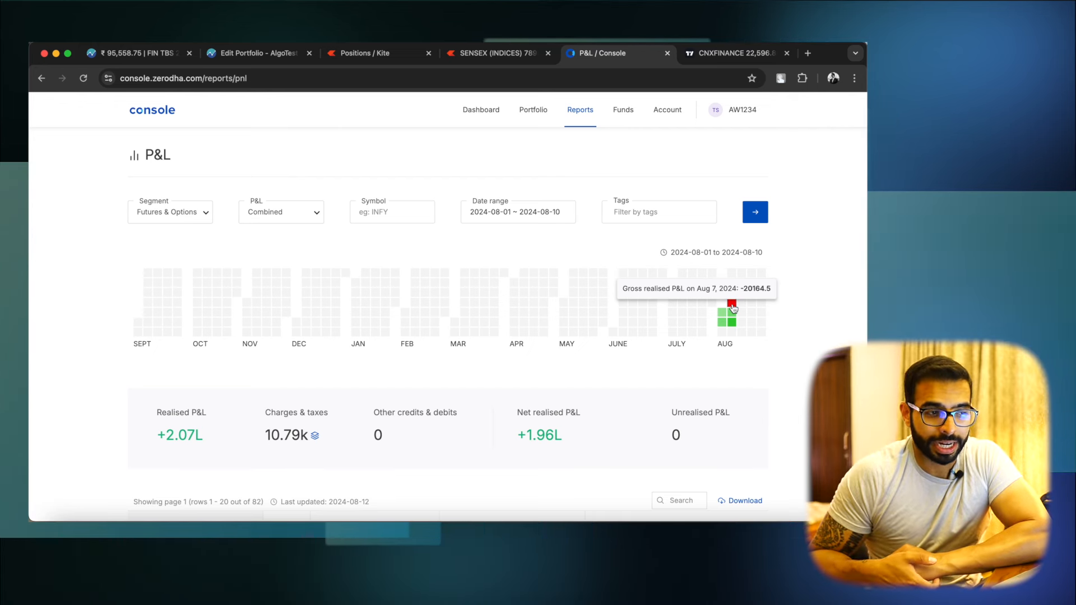
pyautogui.moveTo(734, 218)
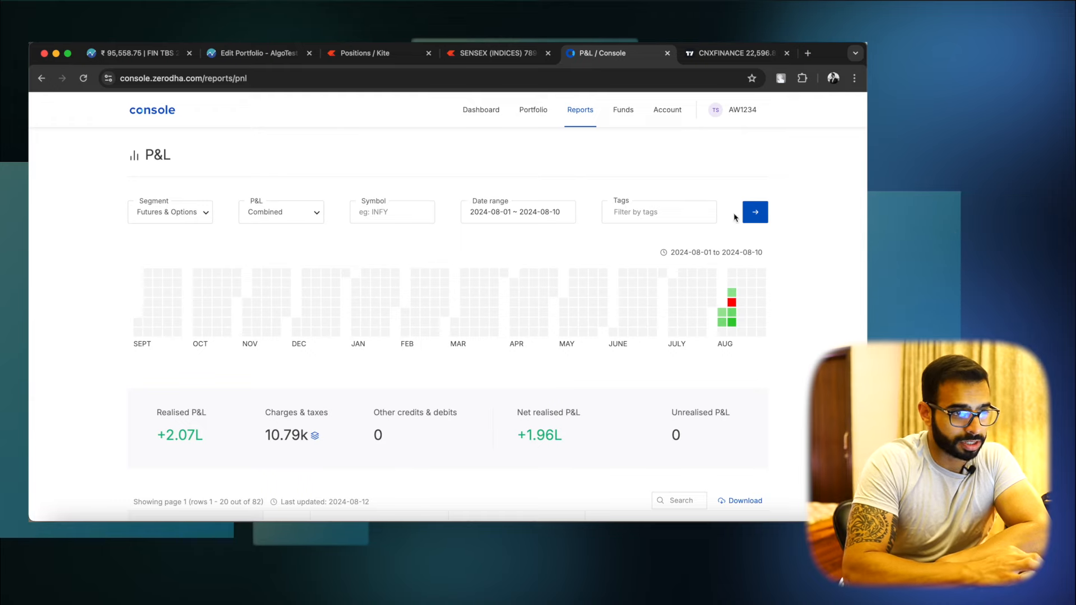
pyautogui.click(735, 53)
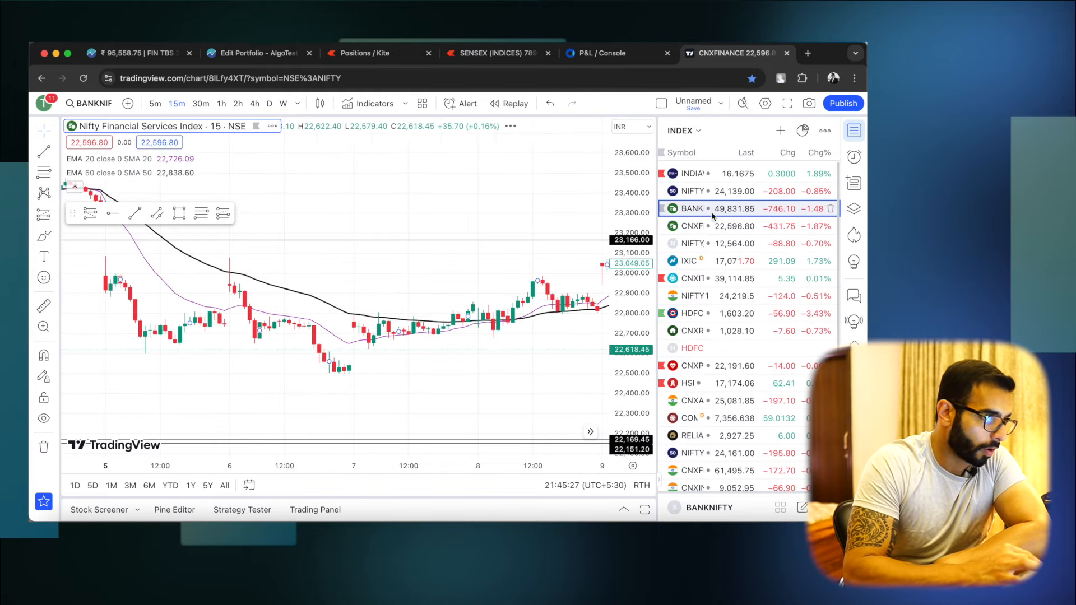
# - Show the Bank Nifty 15-minute chart from the TradingView watchlist
pyautogui.click(694, 209)
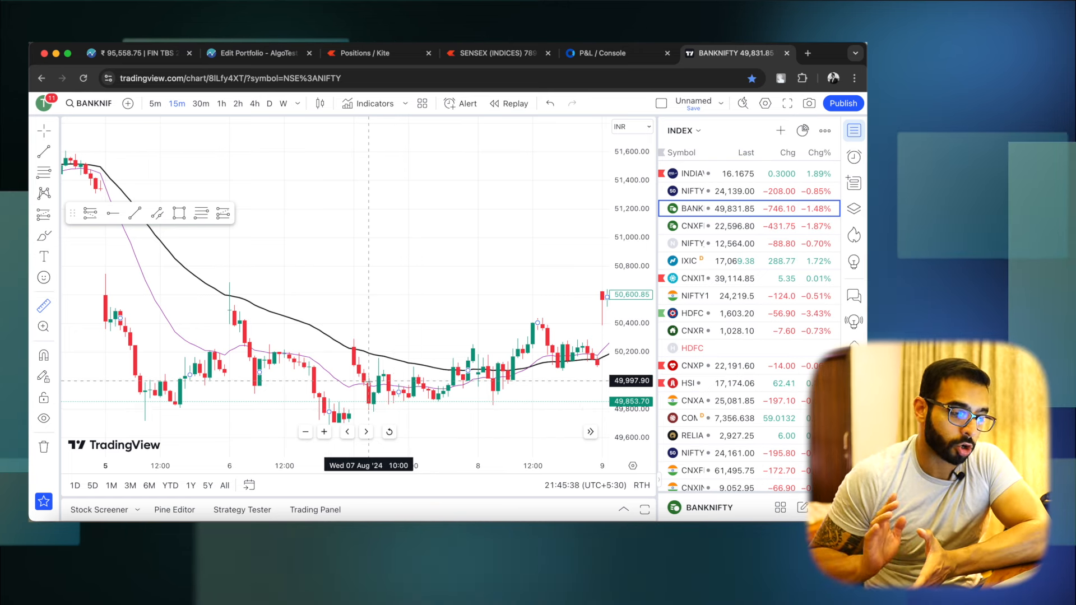
pyautogui.moveTo(359, 385)
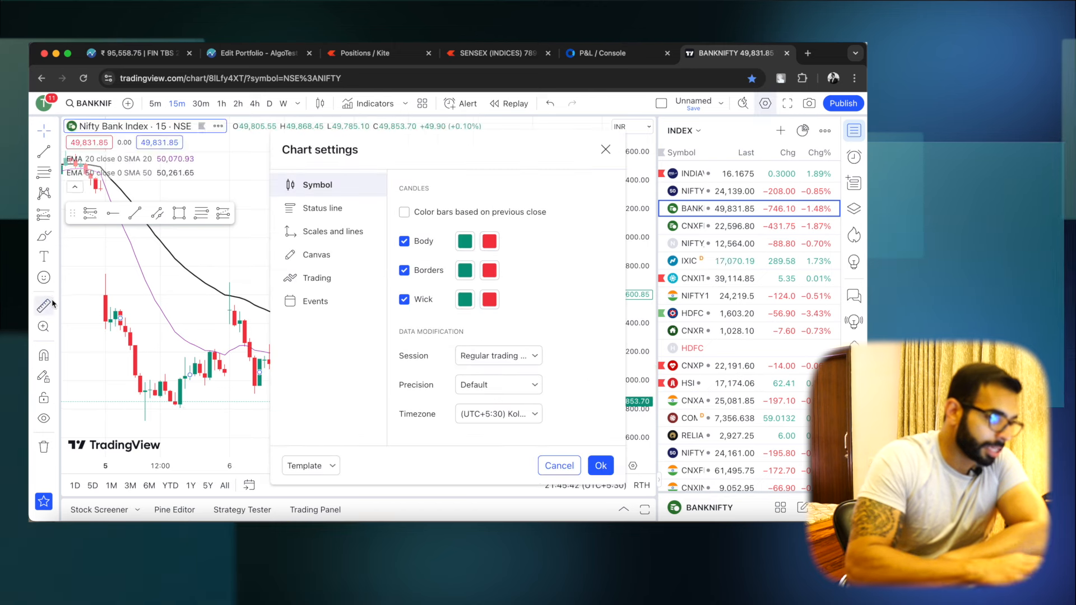
# - Cancel Chart settings and review Bank Nifty candles with 20/50 EMAs for 7–8 August
pyautogui.click(559, 465)
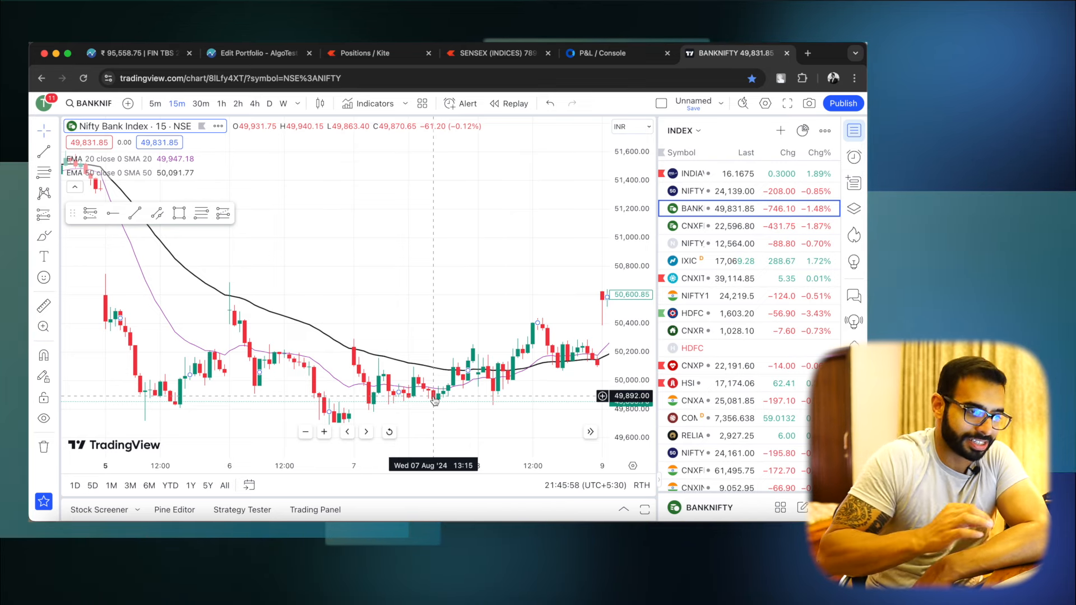
pyautogui.moveTo(464, 371)
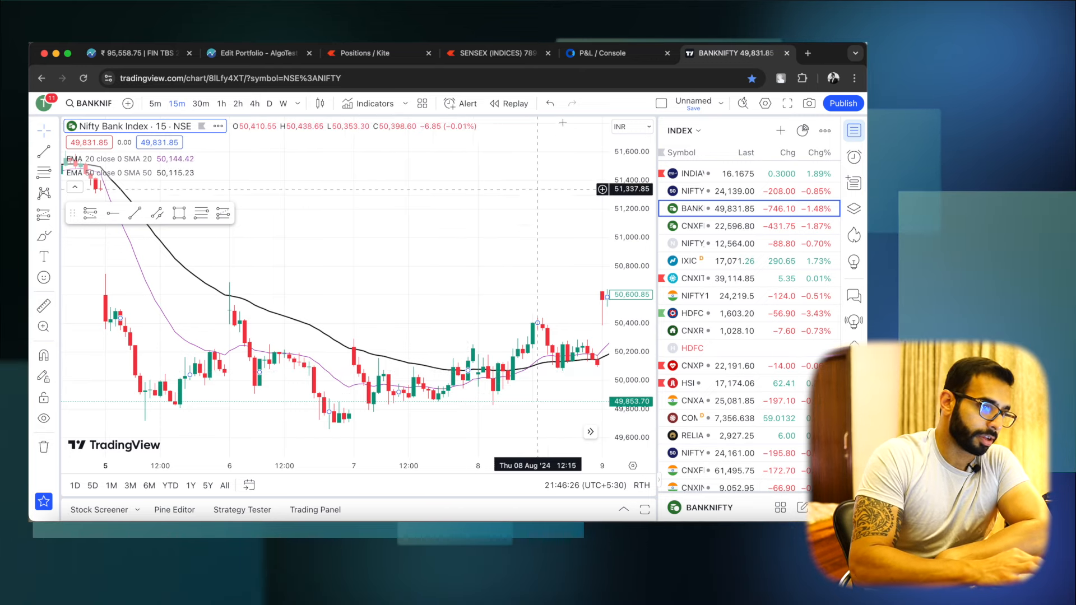
# - Glance at the Nifty 50 chart in TradingView, then bring back the Console heatmap
pyautogui.click(611, 53)
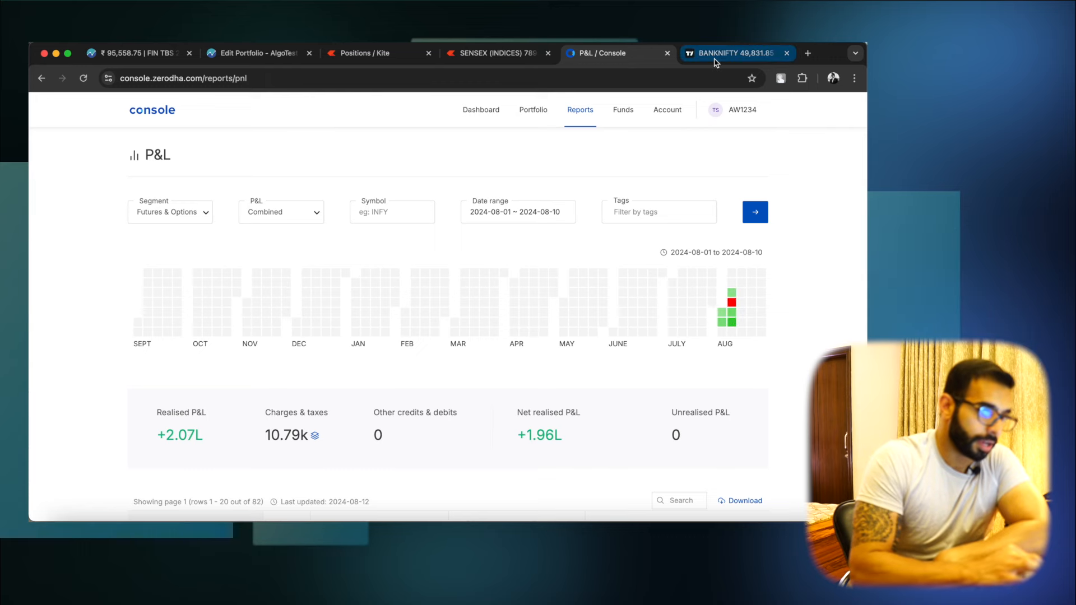
pyautogui.click(734, 53)
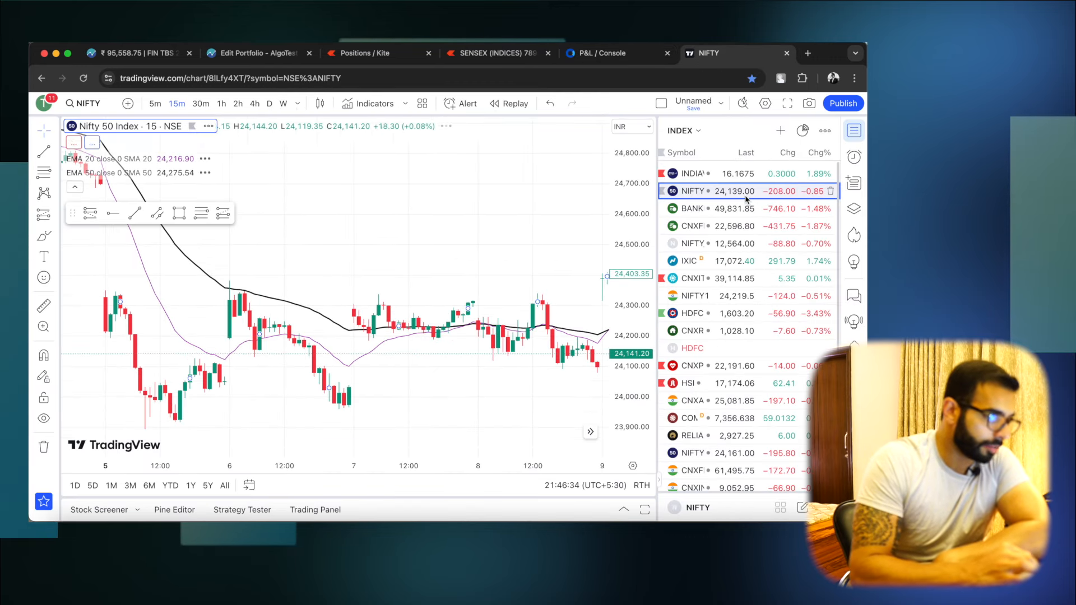
pyautogui.click(605, 53)
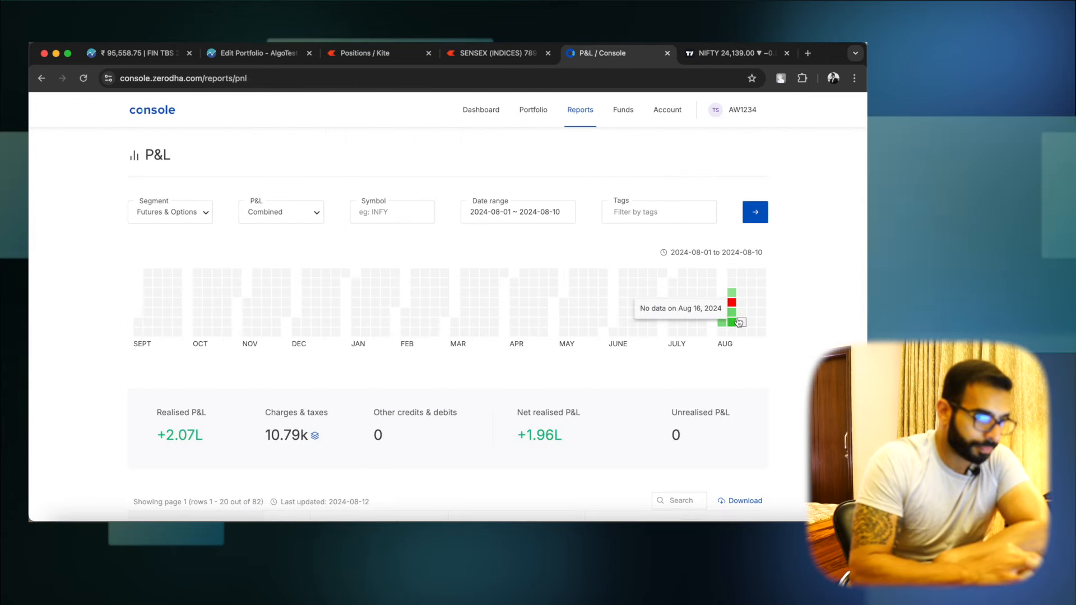
# - Review Nifty 50 15-minute candles for 5–8 August, then return to the Console P&L
pyautogui.click(734, 52)
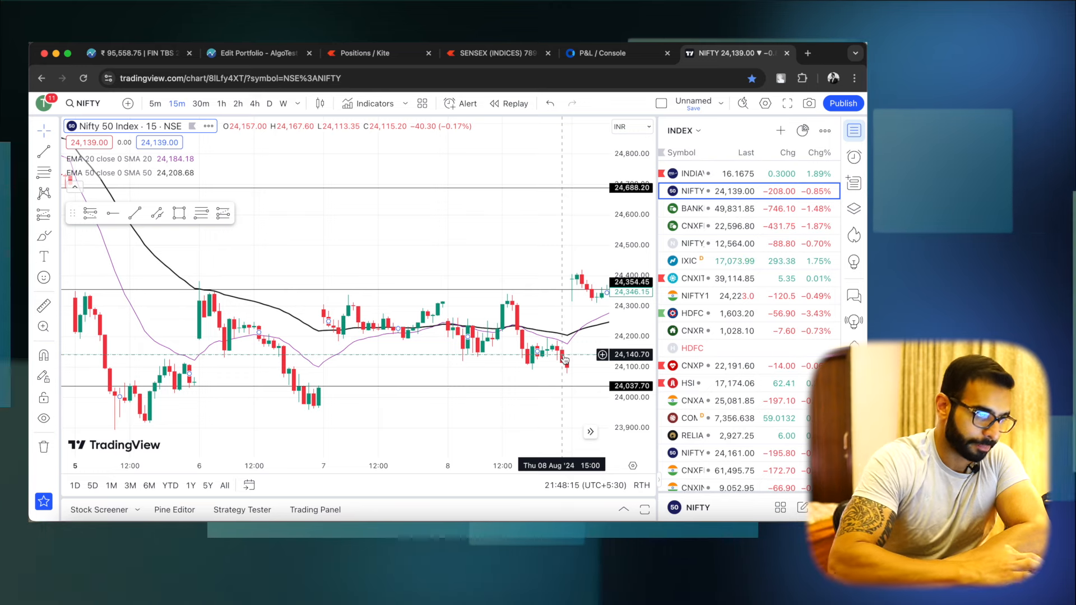
pyautogui.click(604, 53)
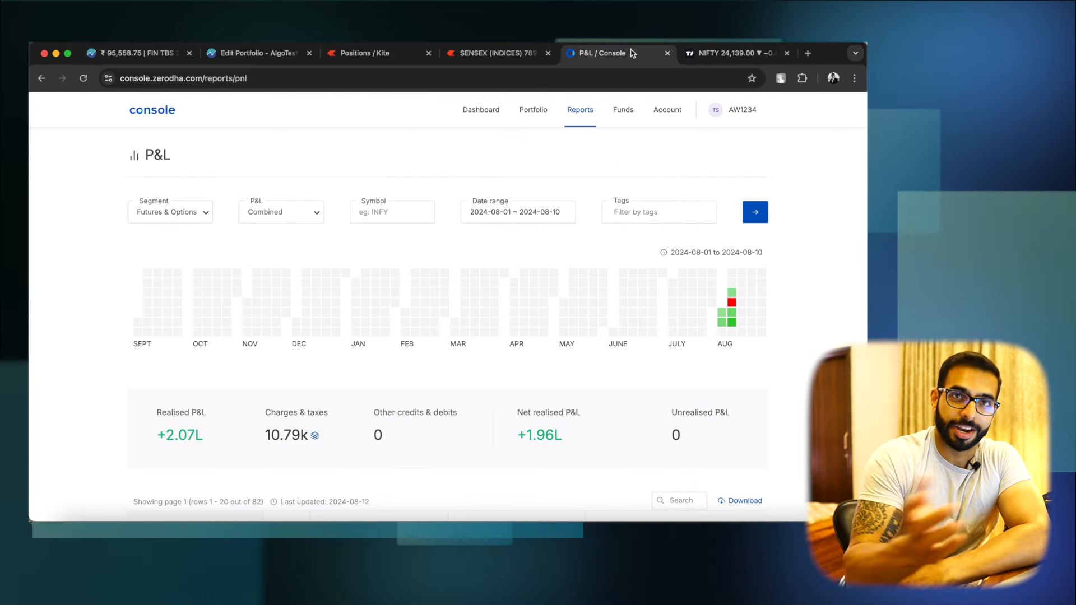
pyautogui.moveTo(725, 321)
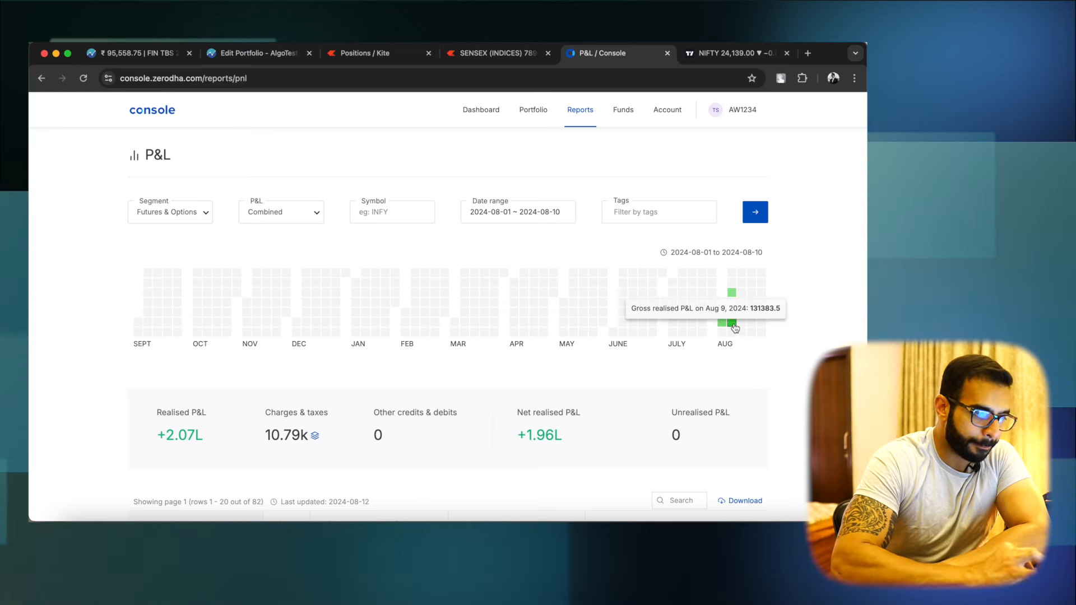
# - Read 9 August gross P&L of 131,383.5, then open the SENSEX Kite chart
pyautogui.click(498, 53)
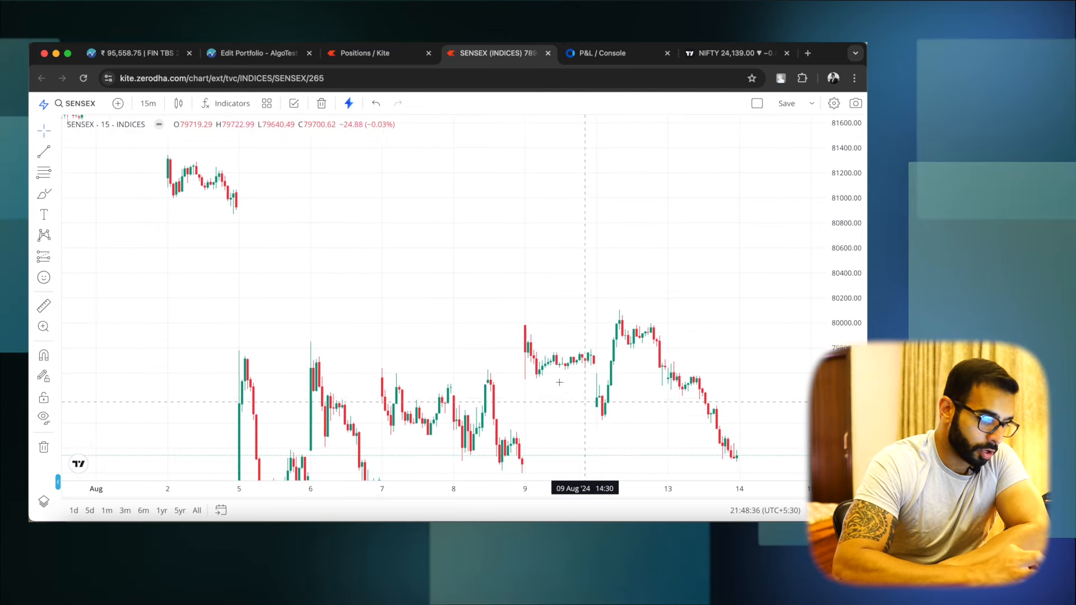
pyautogui.moveTo(535, 355)
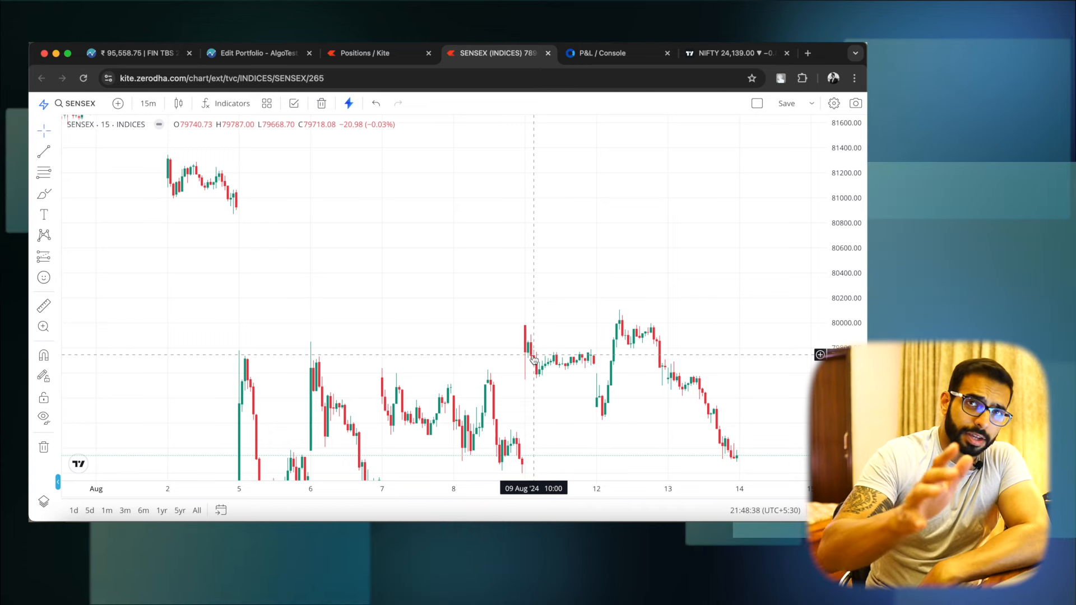